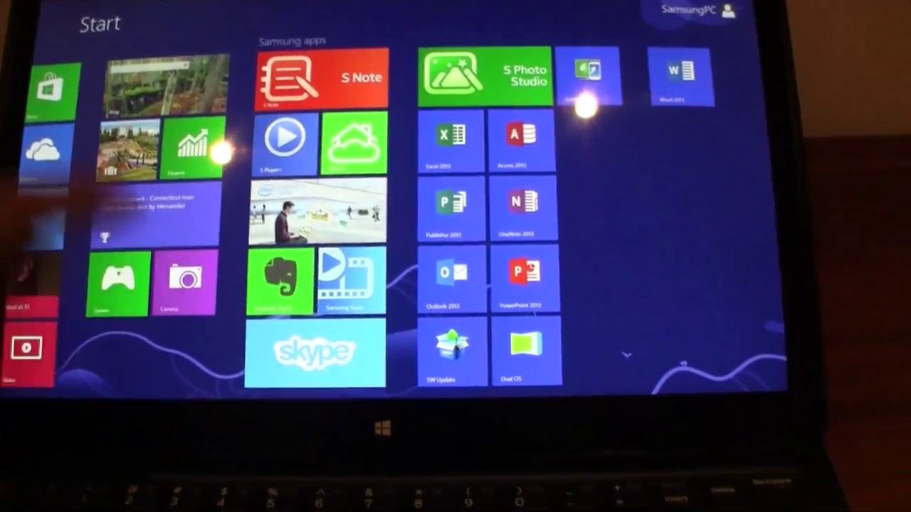
- Launch the Camera app from its Start screen tile to show the live front-camera feed
left_click(185, 285)
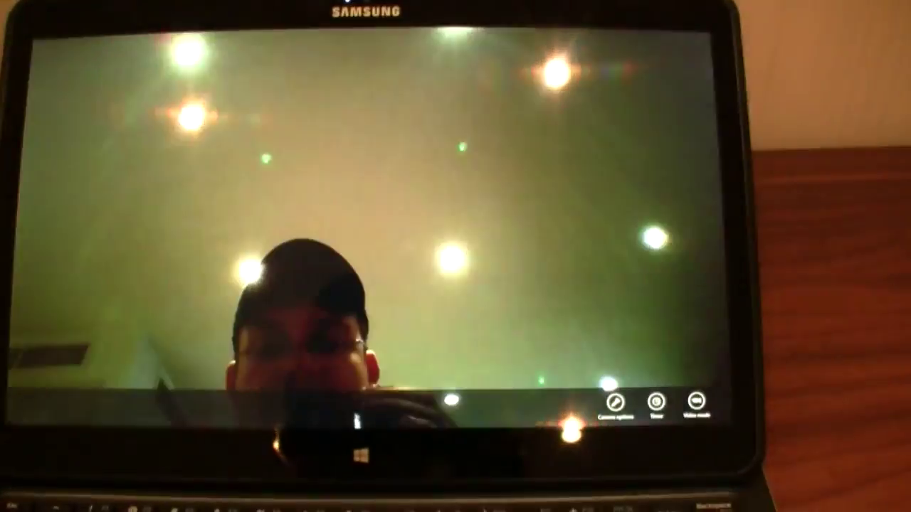